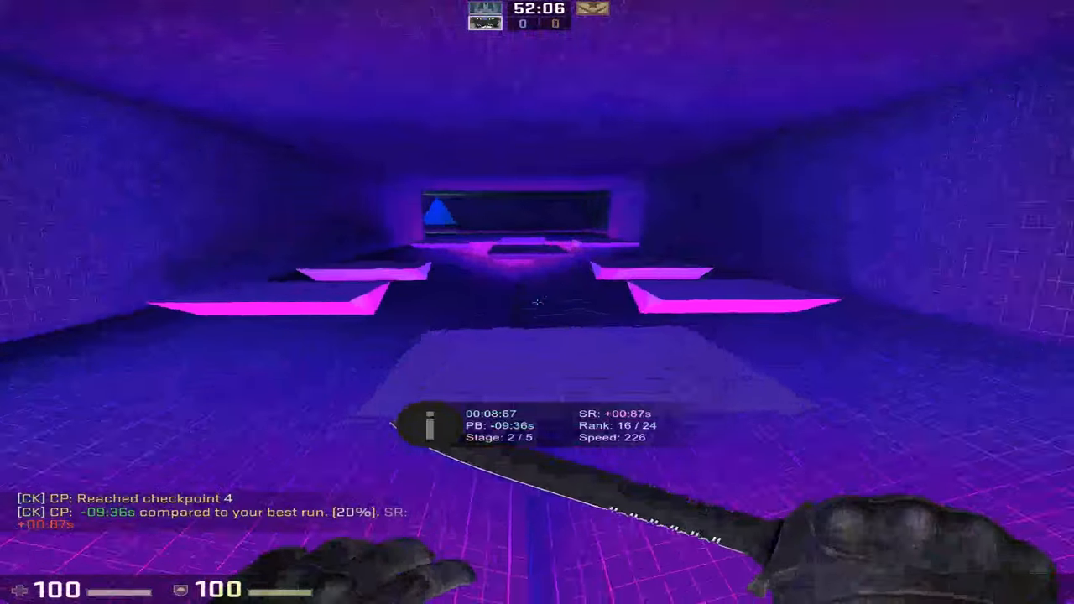
pyautogui.moveTo(537, 302)
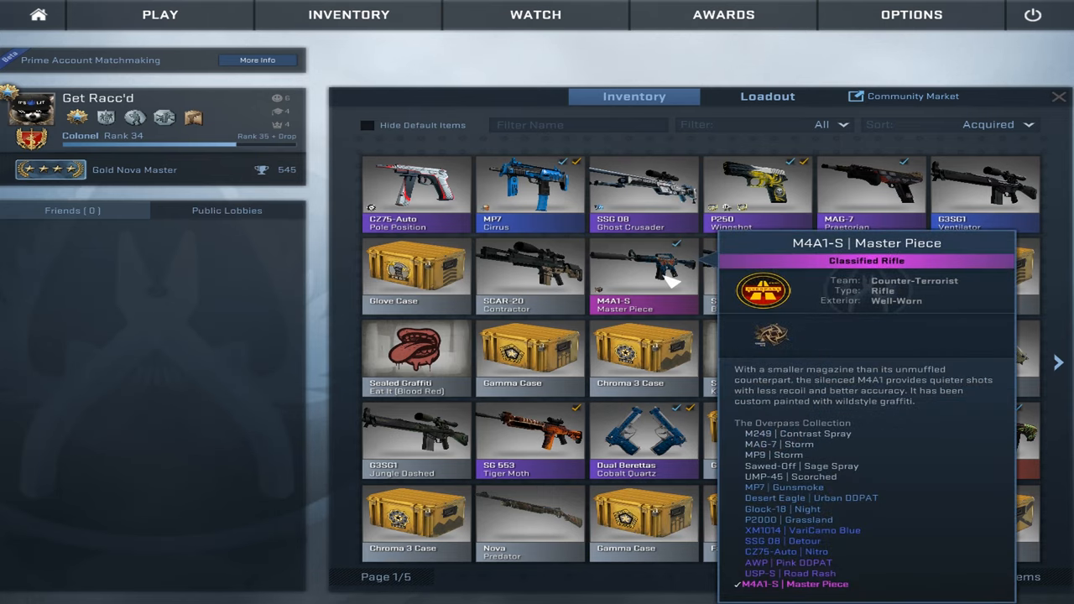
# Step: Show the M4A1-S | Master Piece tooltip in the inventory before resuming the surf run
pyautogui.click(642, 277)
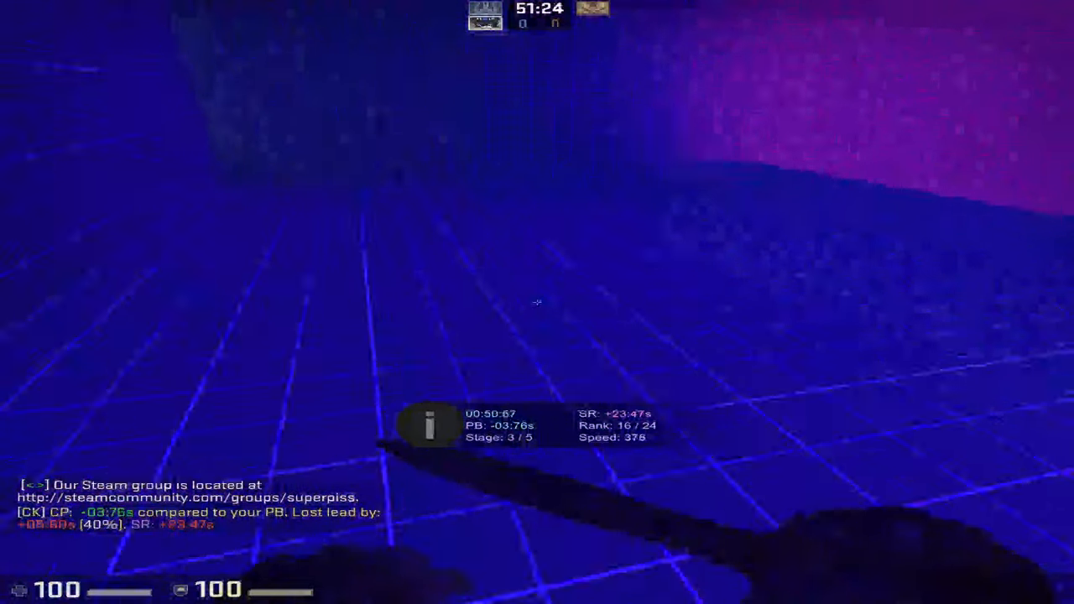
pyautogui.moveTo(537, 302)
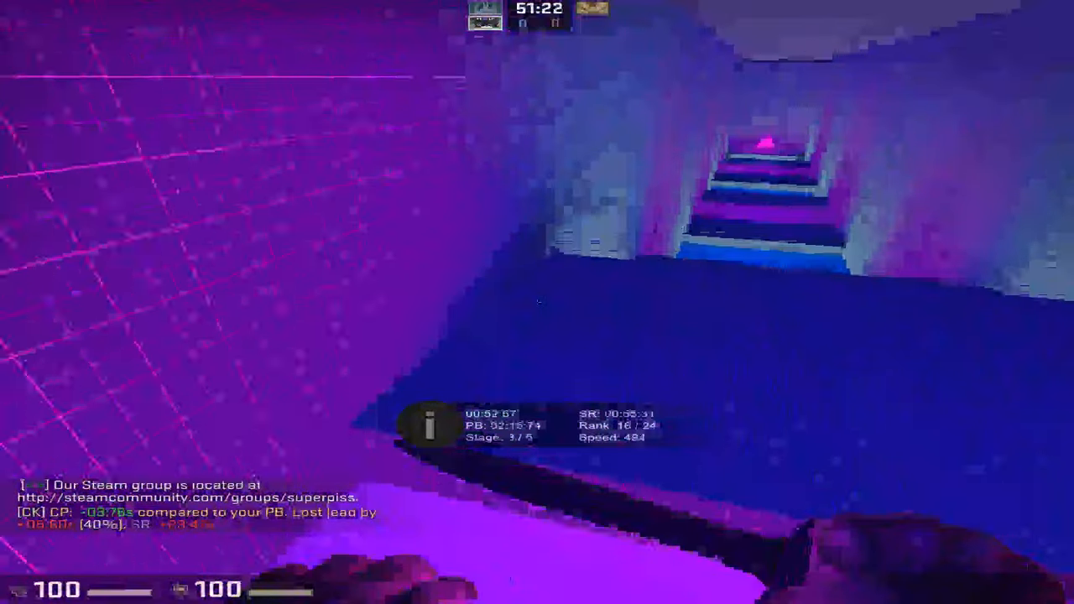